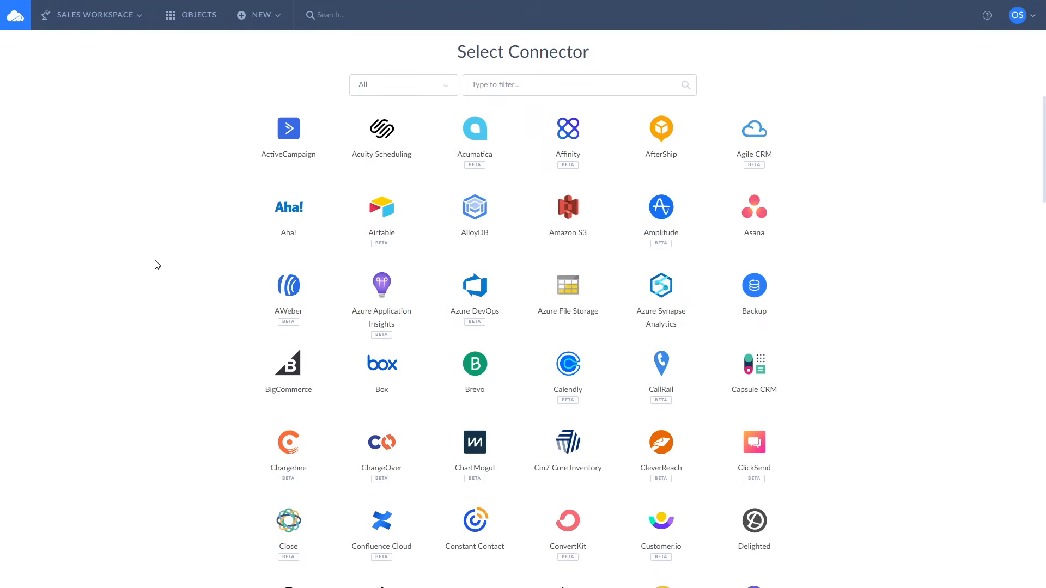
mouse_move(451, 92)
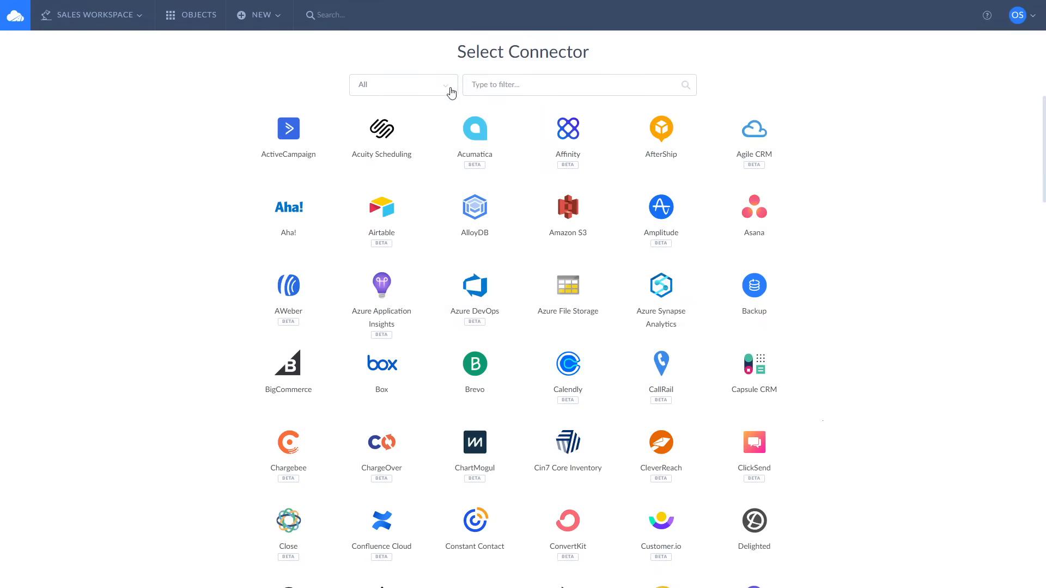
Create a new import integration with CSV from storage service, SFTP source and Salesforce target.
left_click(402, 85)
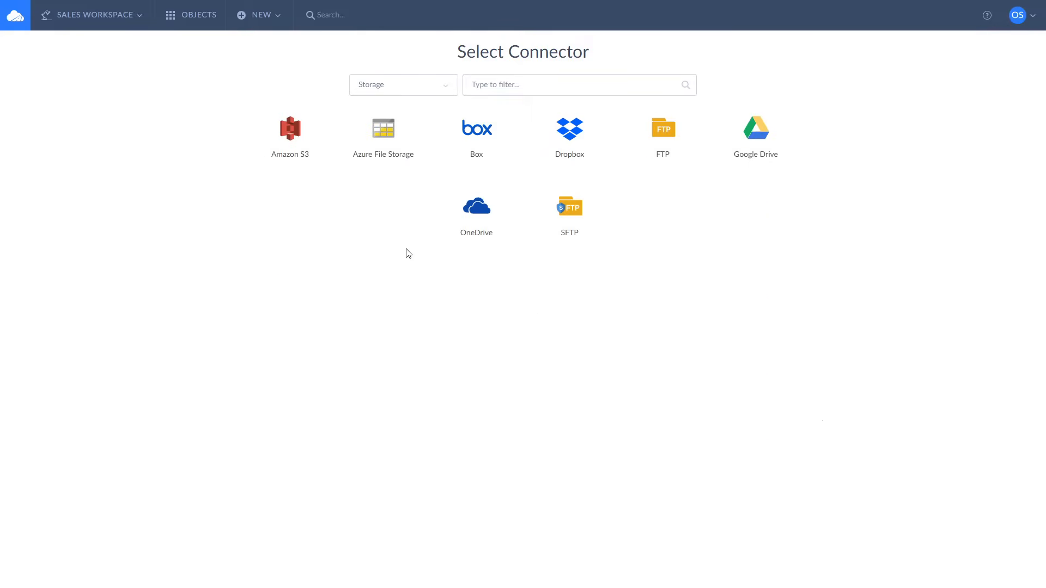
mouse_move(565, 332)
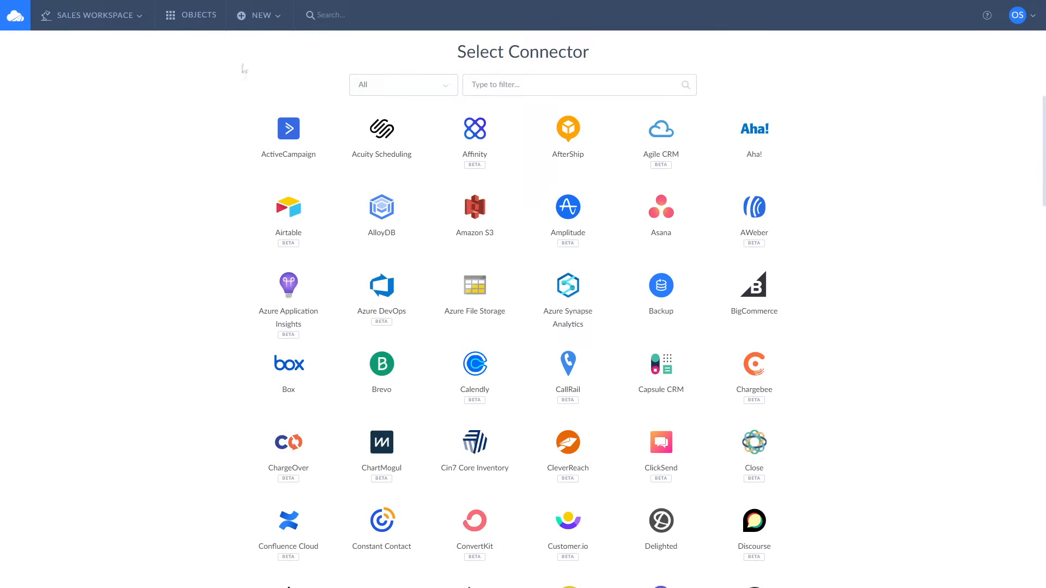
left_click(259, 14)
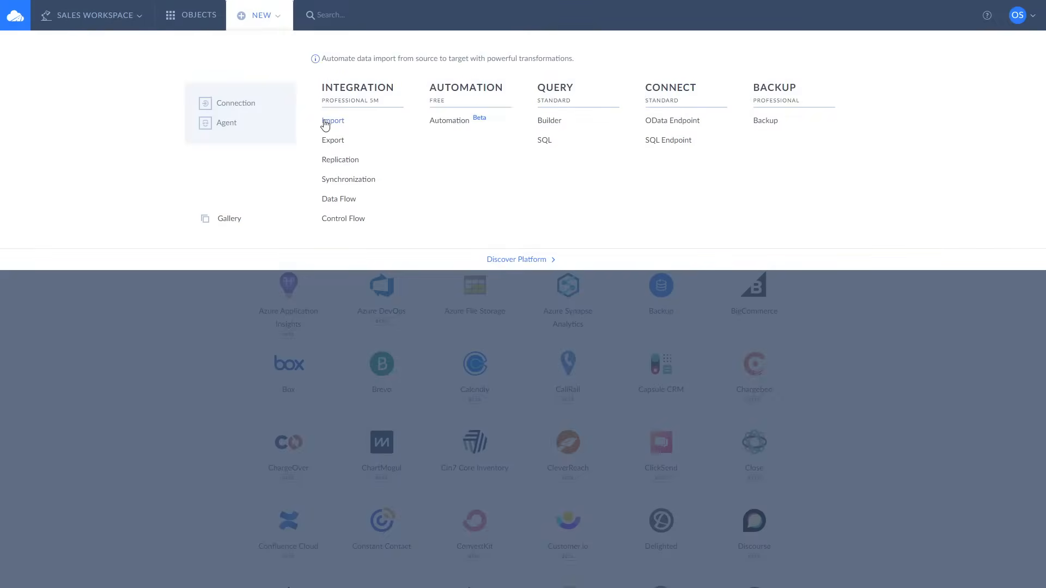
left_click(333, 121)
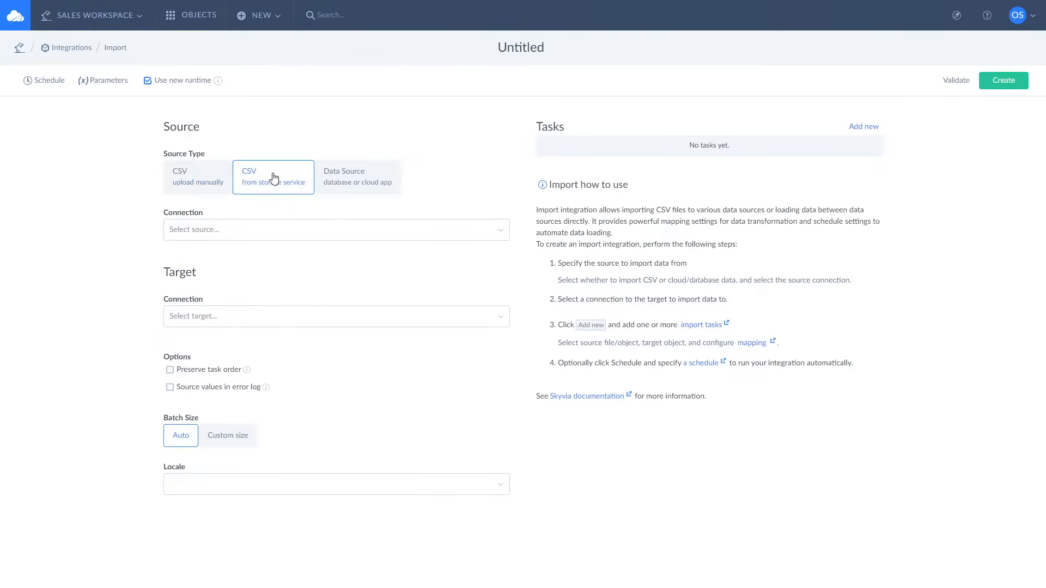
left_click(336, 229)
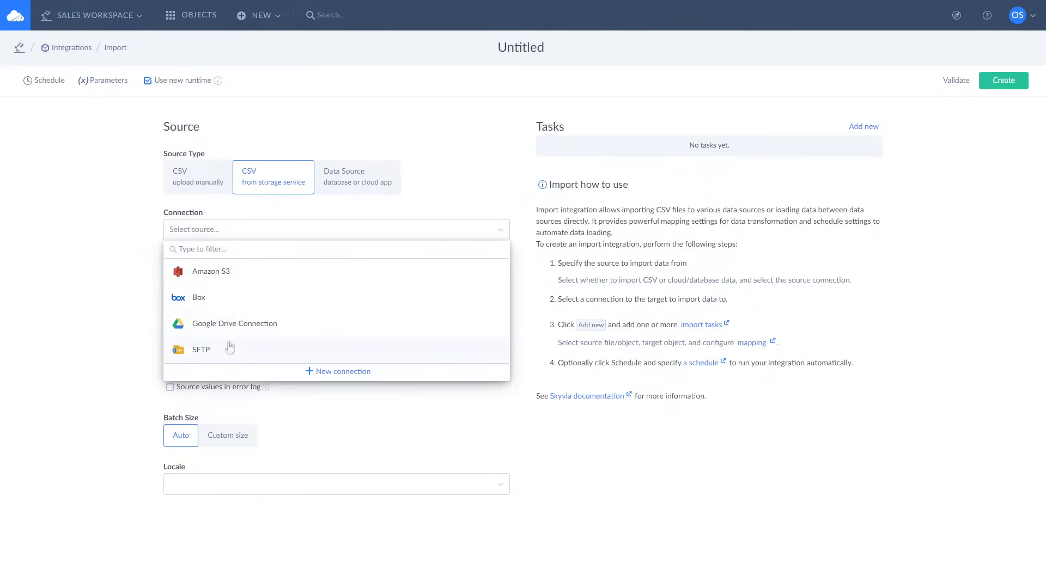
left_click(201, 348)
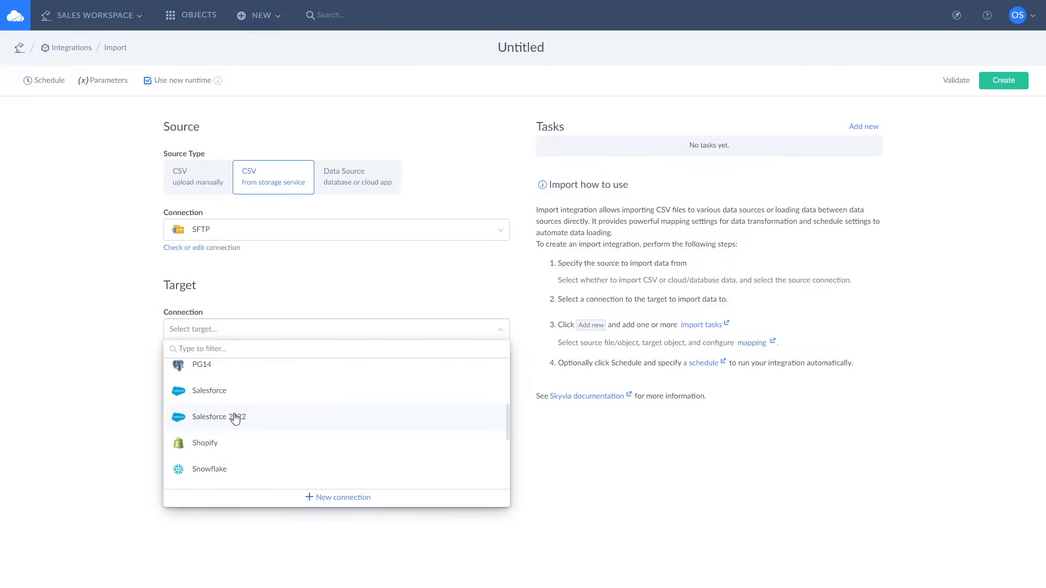
left_click(209, 390)
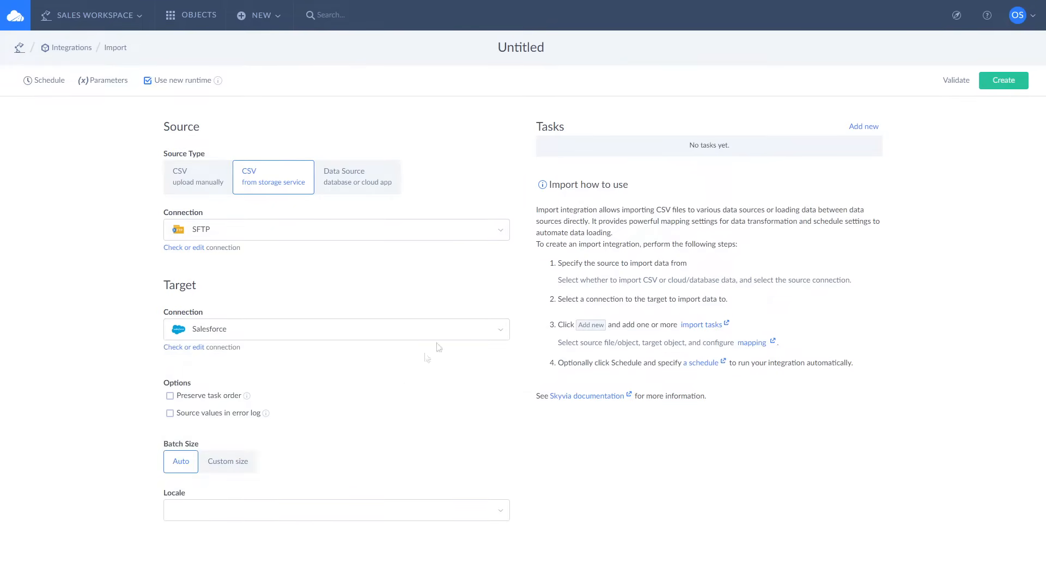
mouse_move(850, 138)
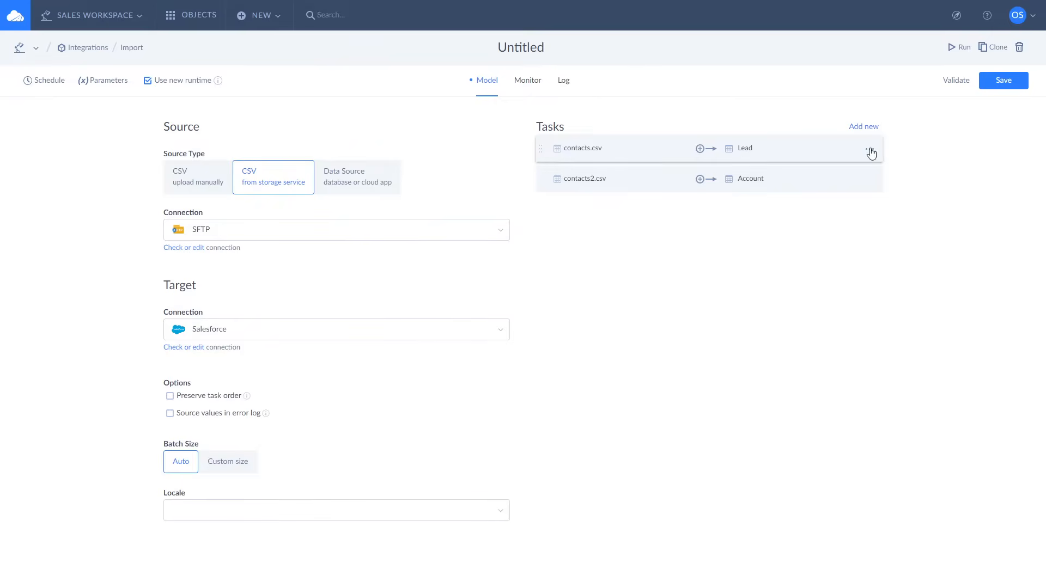
Disable the existing contacts.csv to Lead task from its actions menu.
left_click(869, 148)
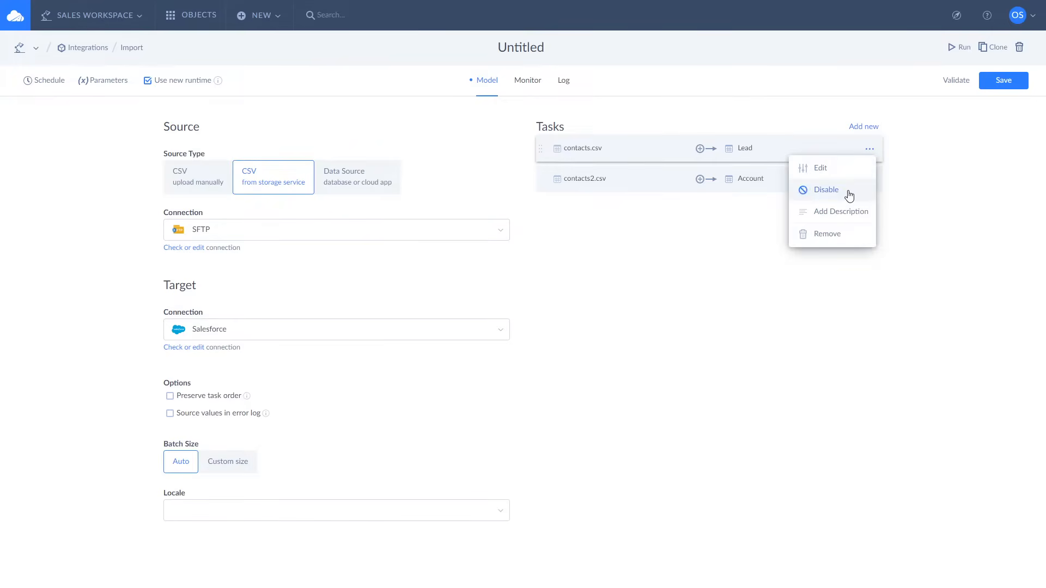
left_click(826, 189)
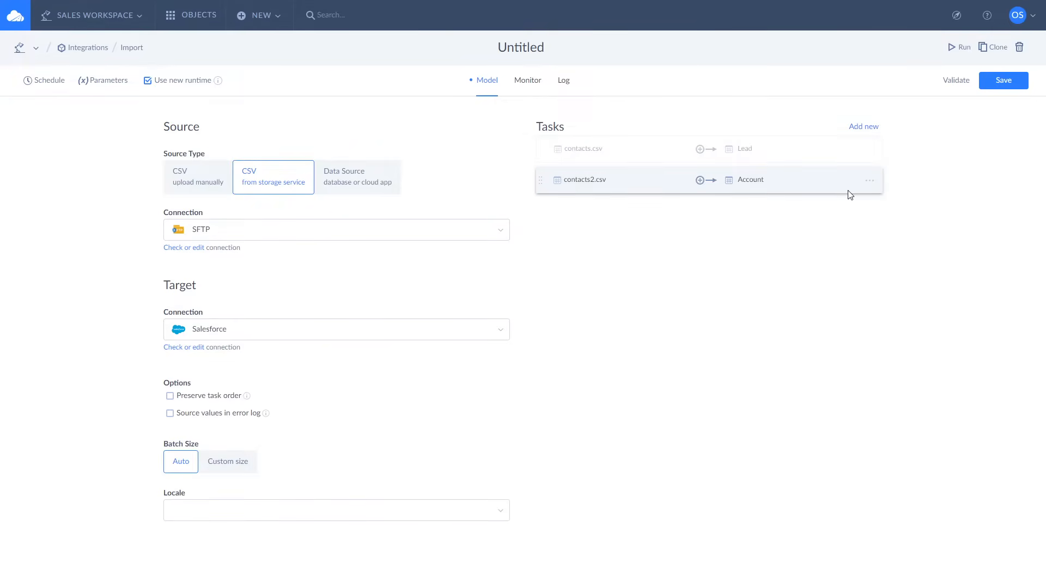
left_click(869, 149)
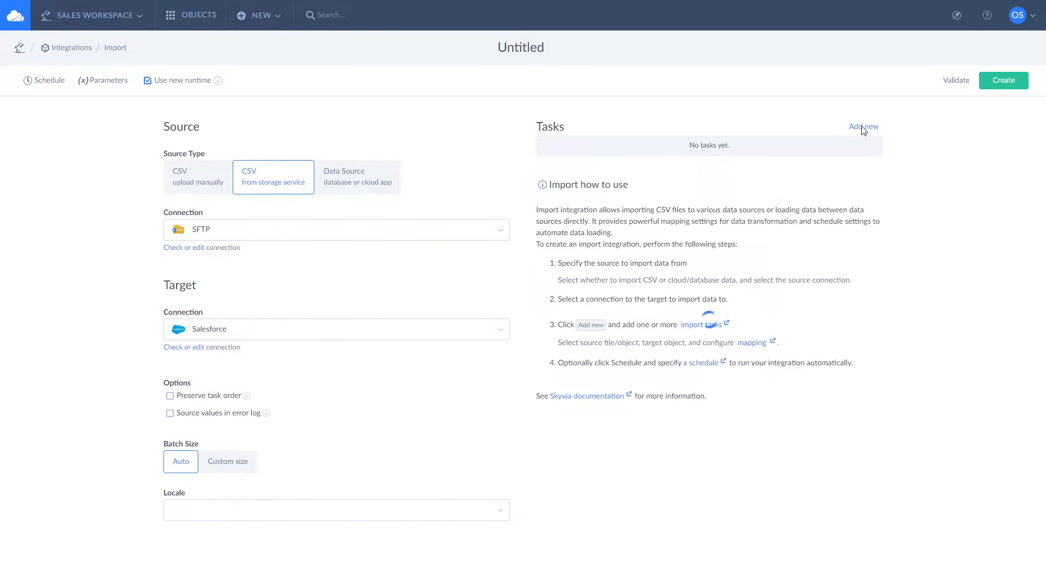
Add a task reading contacts.csv from the SFTP home/skyvia/csv folder as the source.
left_click(862, 126)
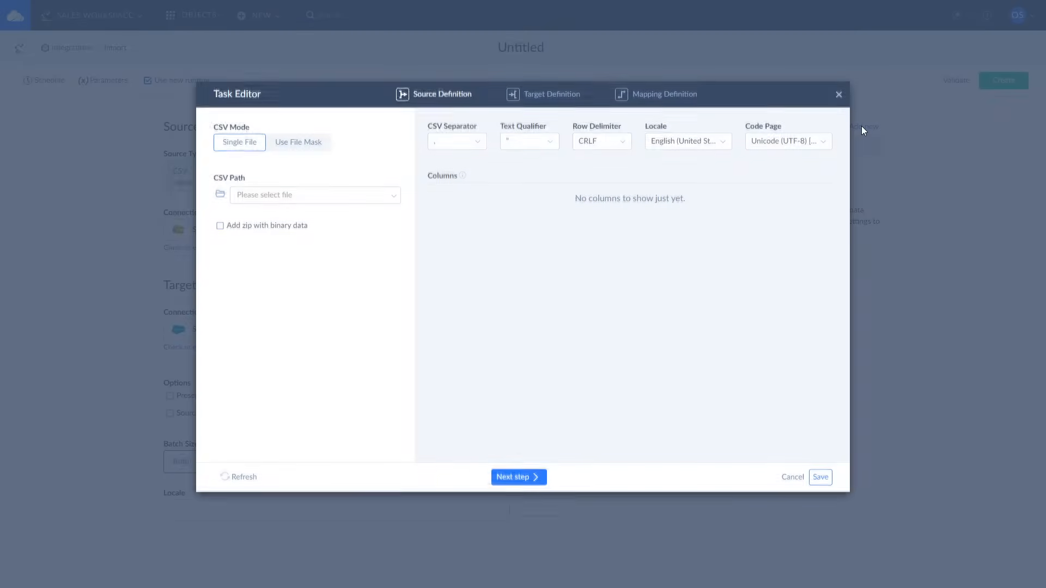
left_click(314, 195)
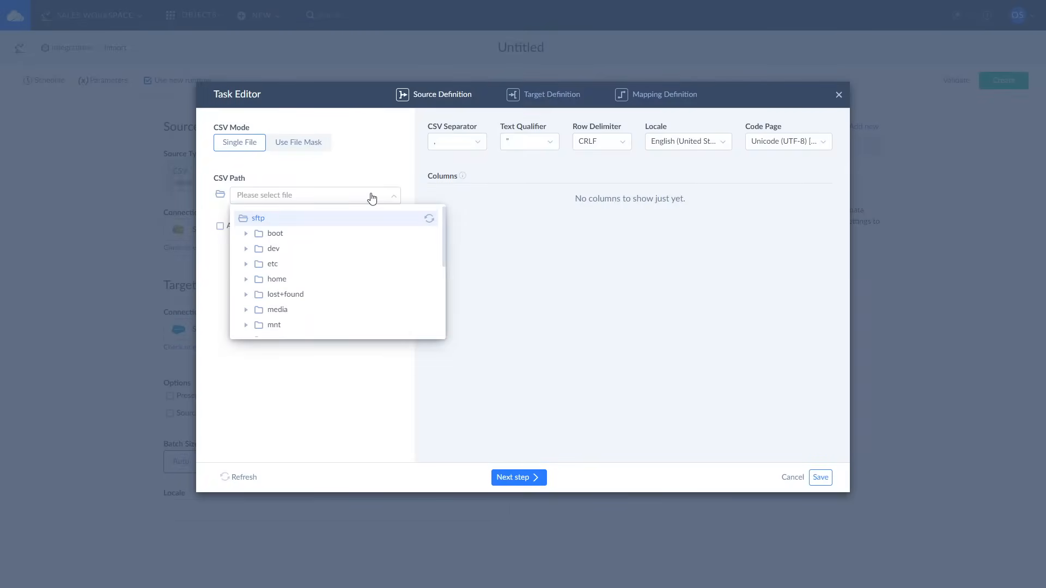
left_click(246, 279)
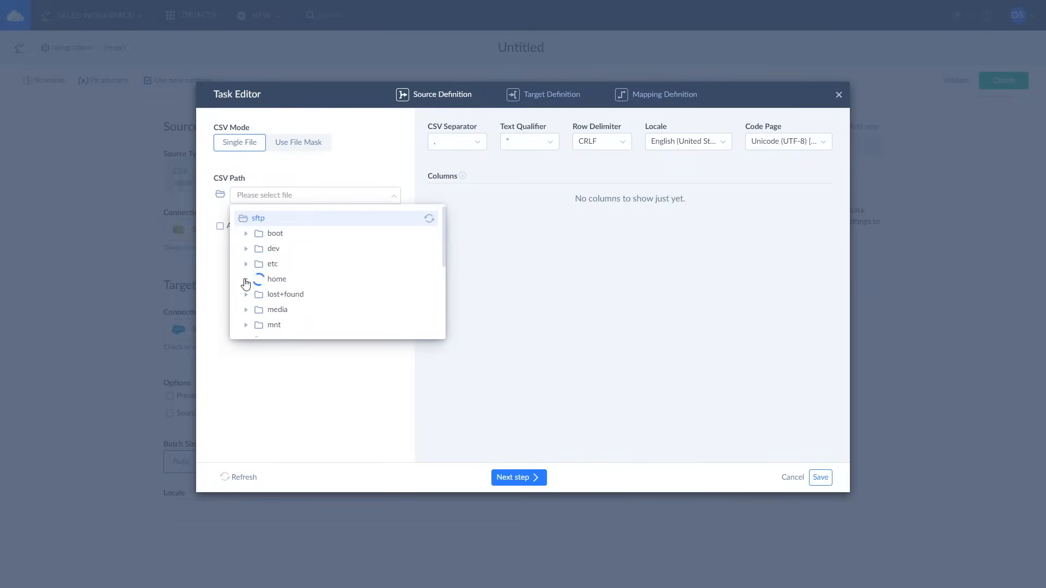
left_click(245, 279)
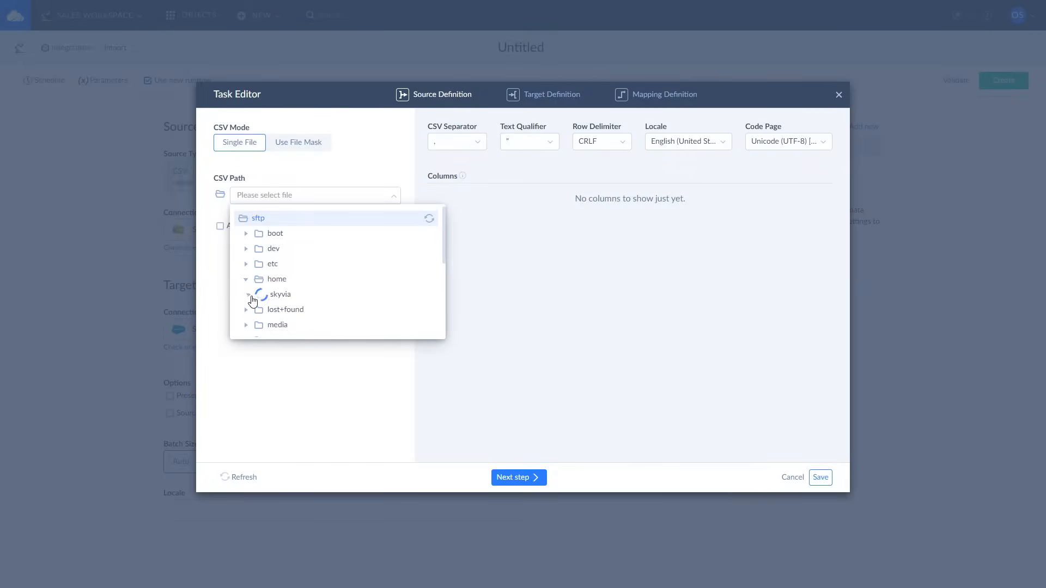
left_click(248, 294)
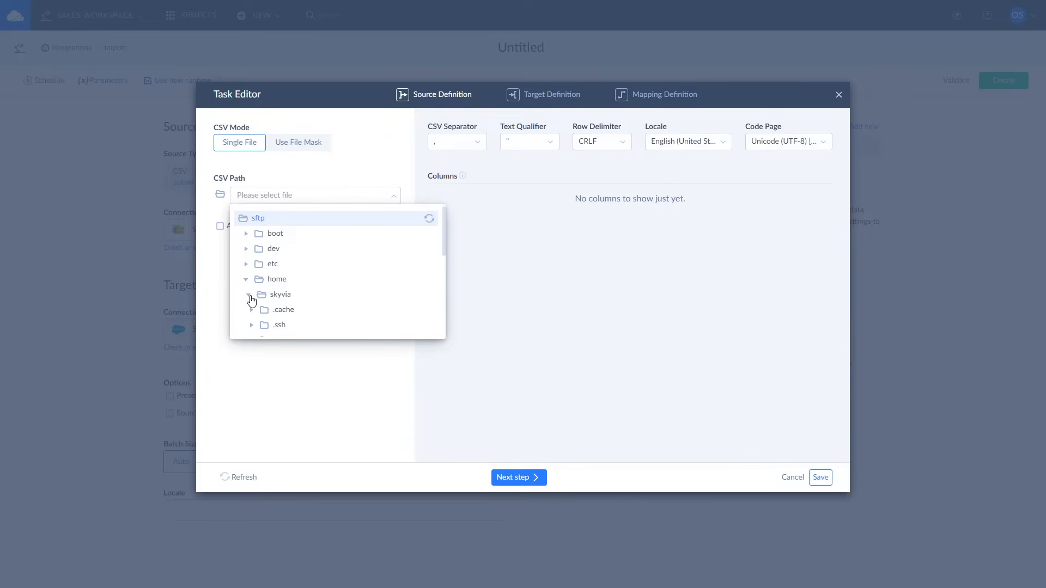
left_click(251, 286)
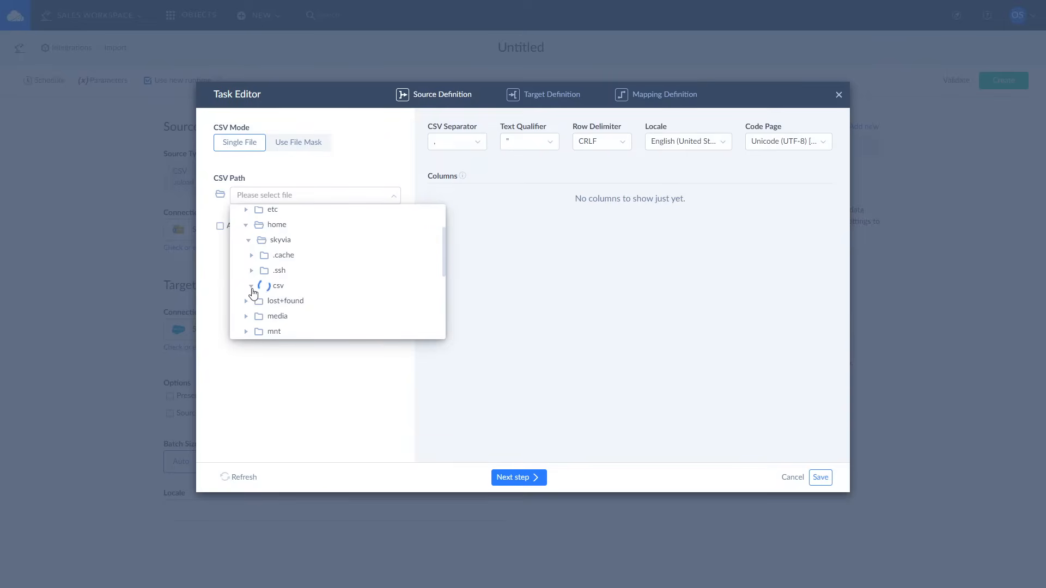
left_click(277, 285)
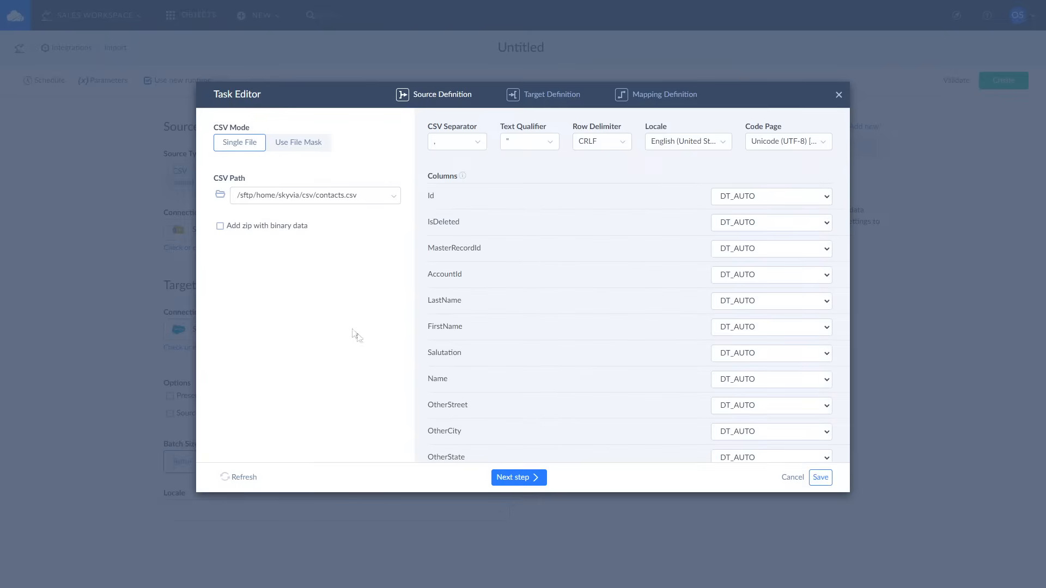
left_click(518, 477)
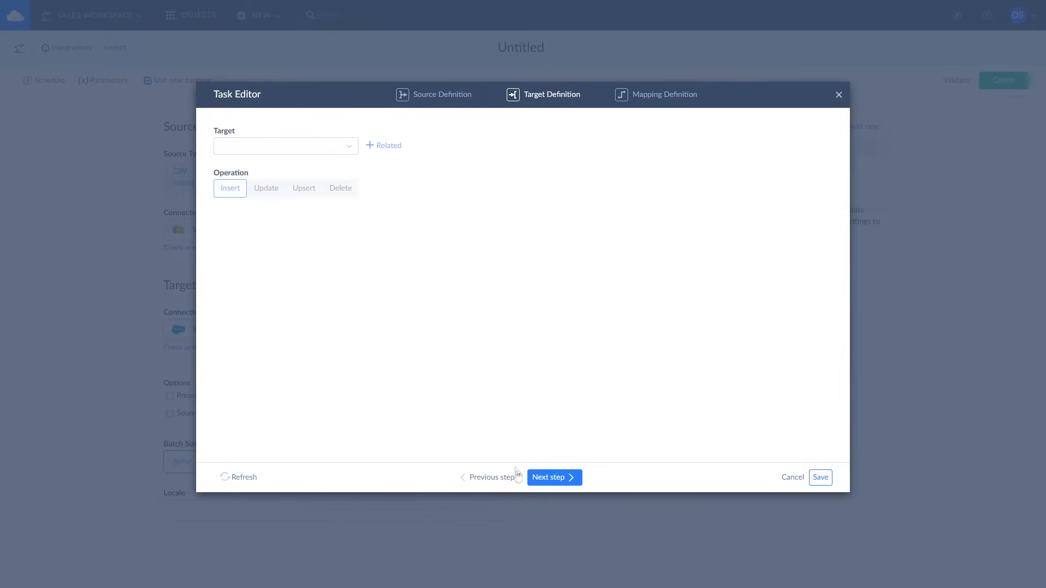
Choose the Salesforce Lead object as the target with the Insert operation.
left_click(284, 145)
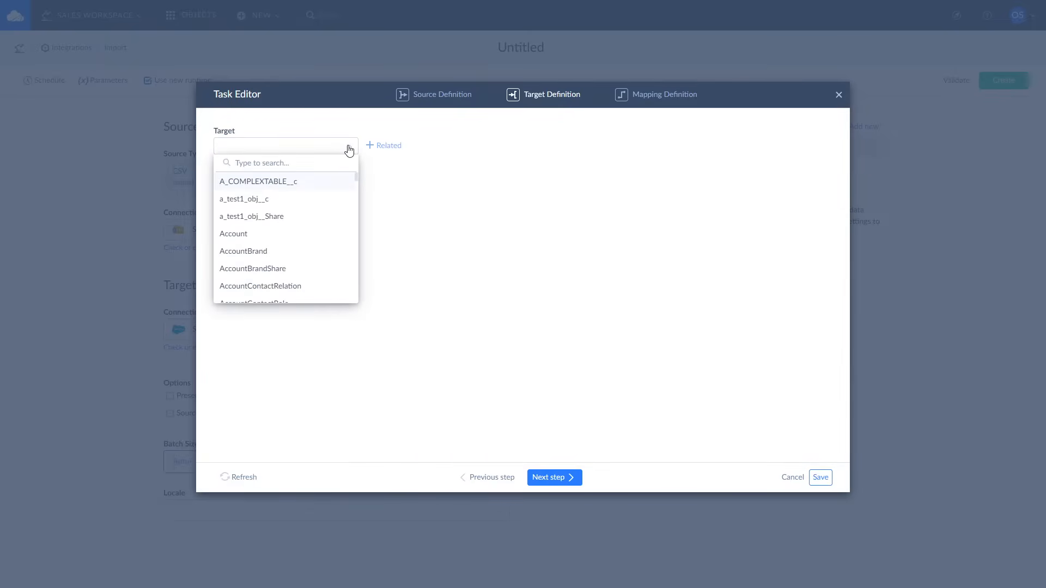
type("Le")
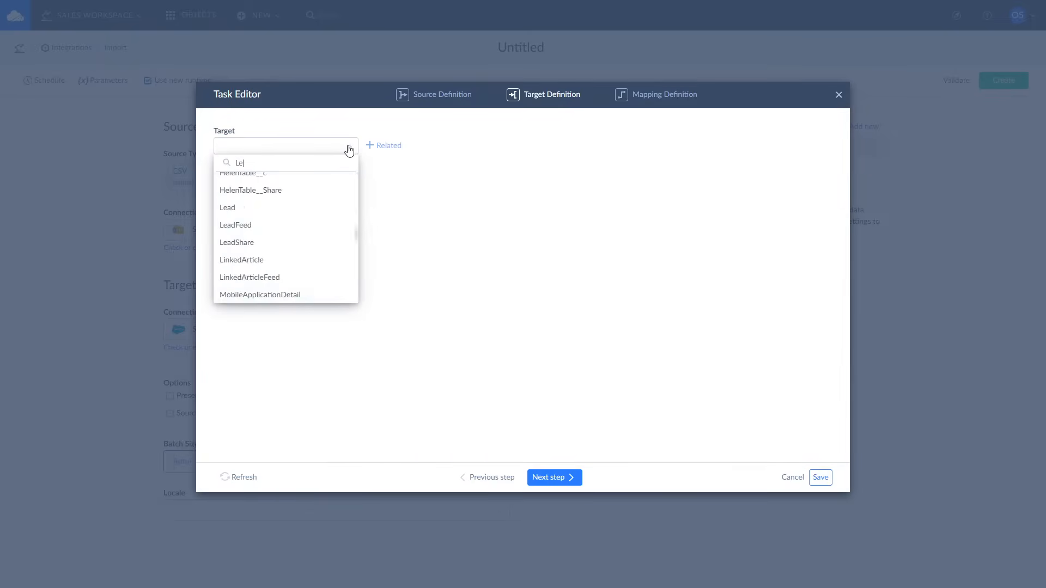
left_click(228, 207)
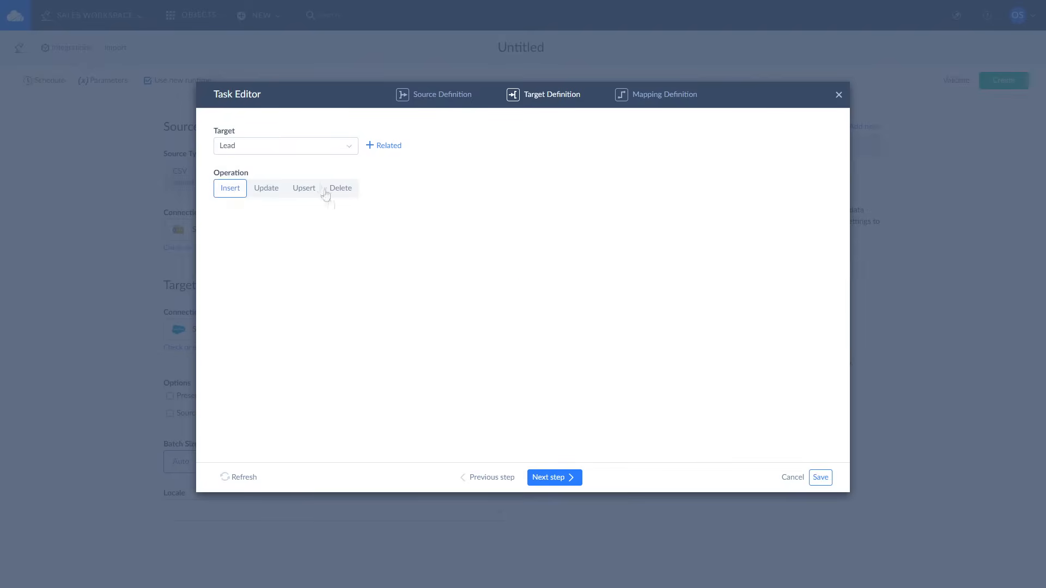
mouse_move(553, 477)
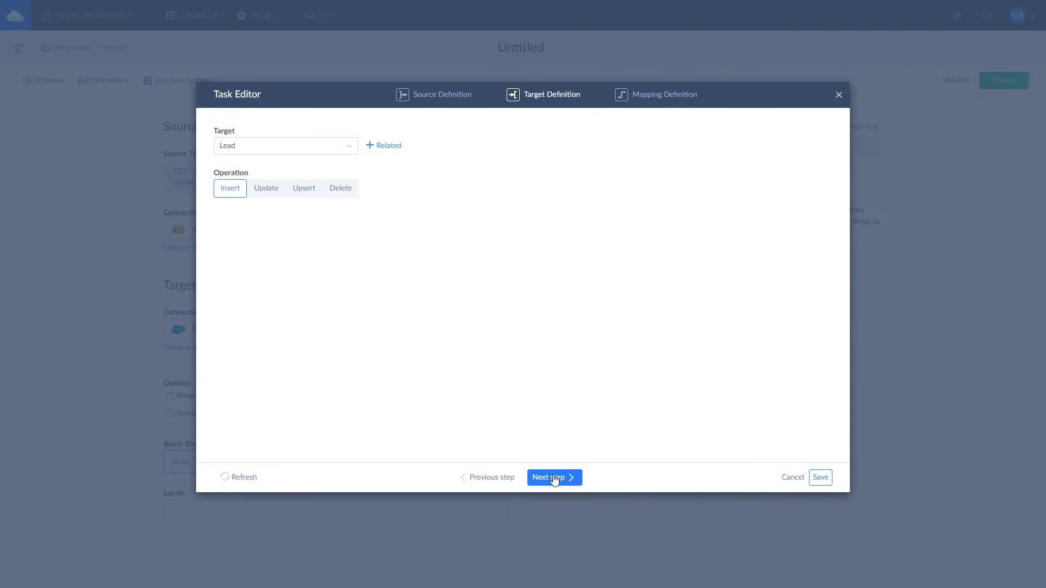
Map Company to constant 'Fresh Plums' and FullName__c to FirstName + ' ' + LastName, then save the task.
left_click(549, 478)
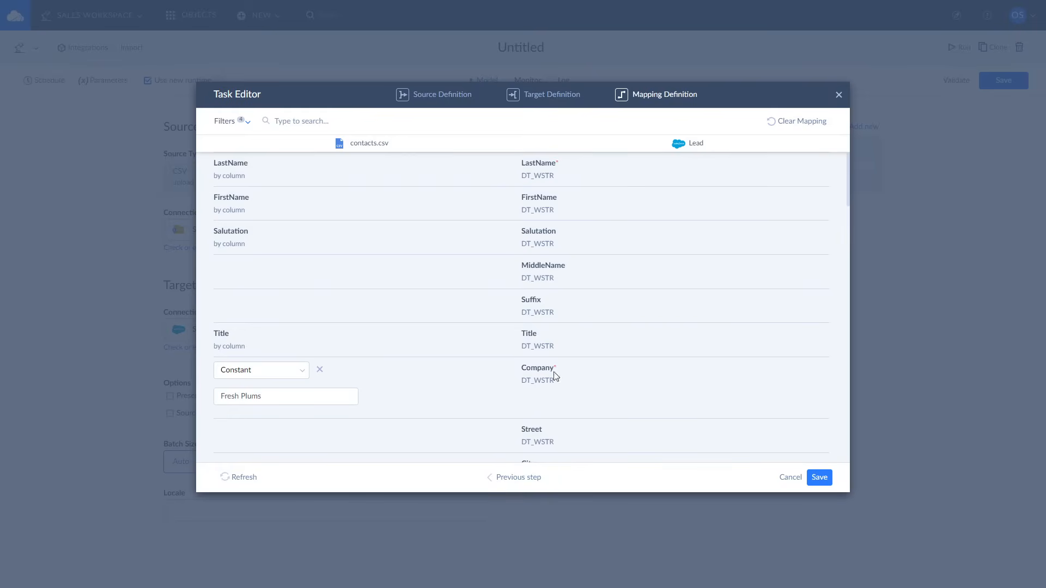
mouse_move(562, 170)
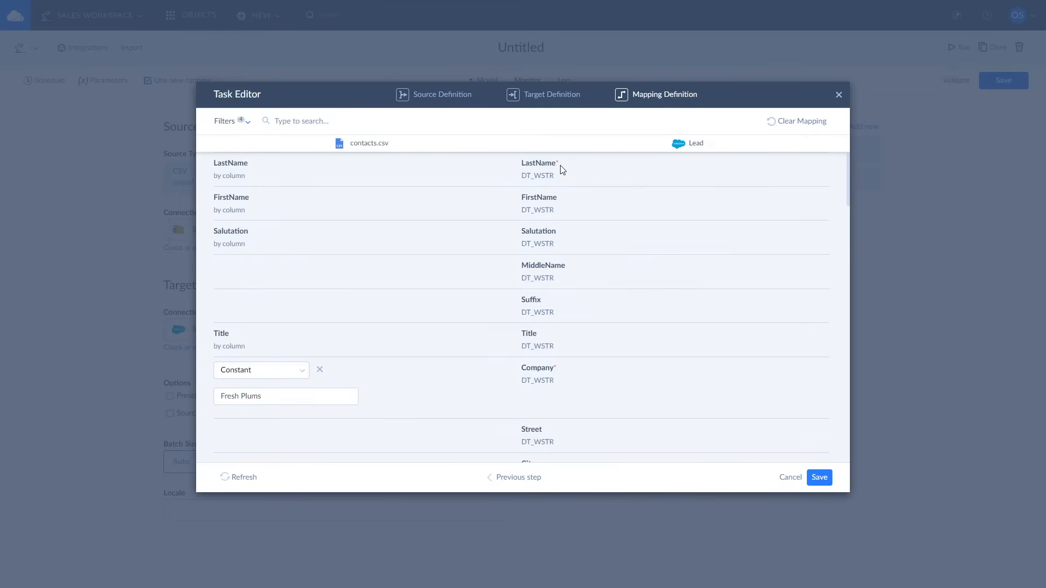
left_click(260, 370)
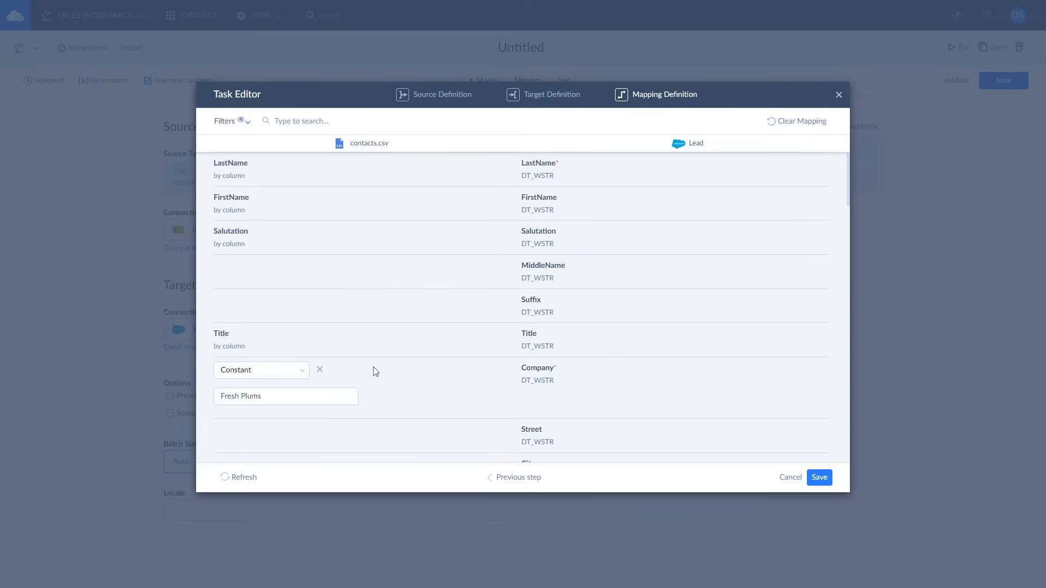
scroll("down", 3)
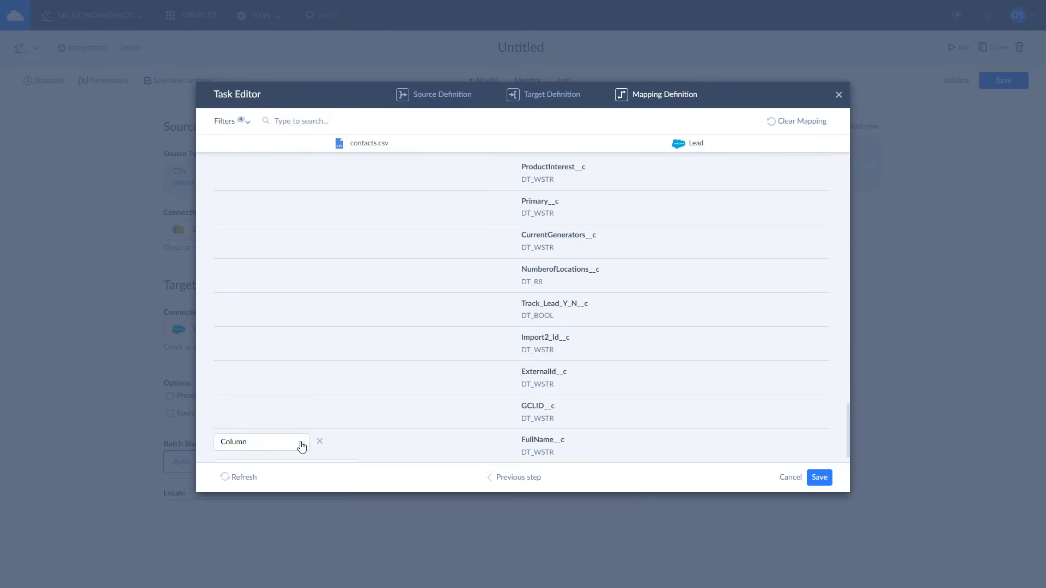
left_click(260, 441)
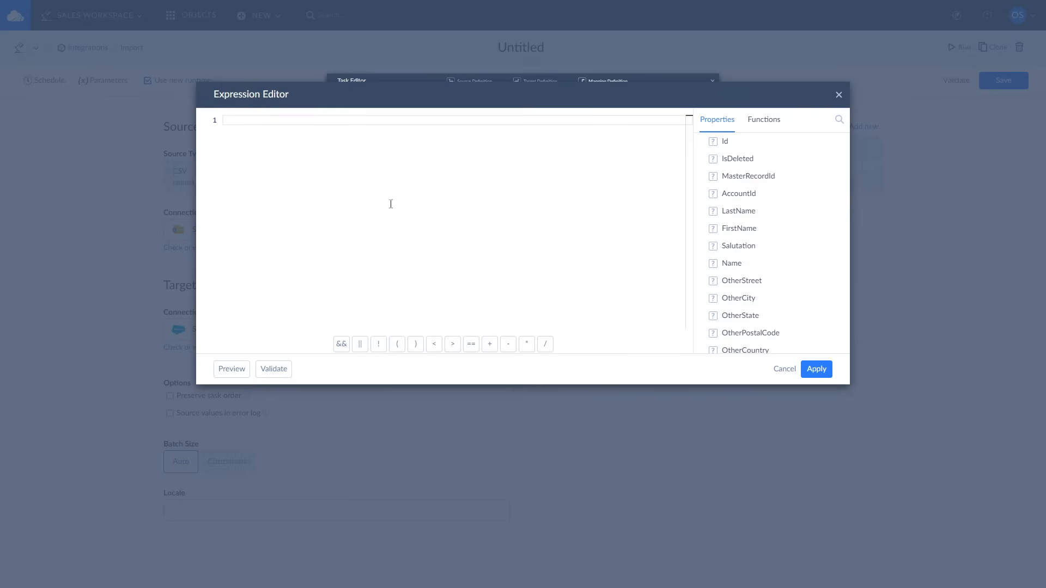
type("FirstName + ' ' + LastName")
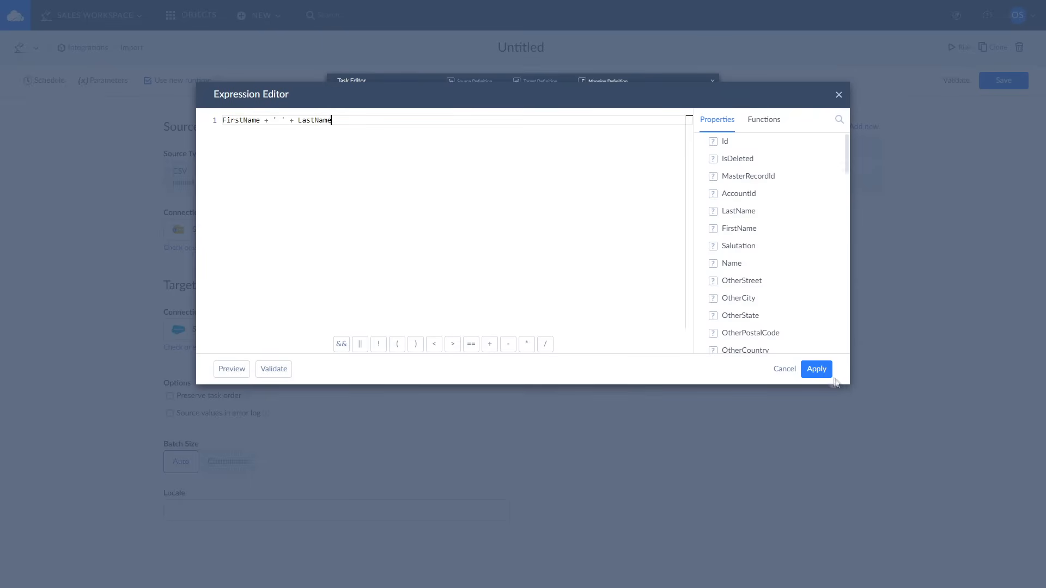
left_click(816, 369)
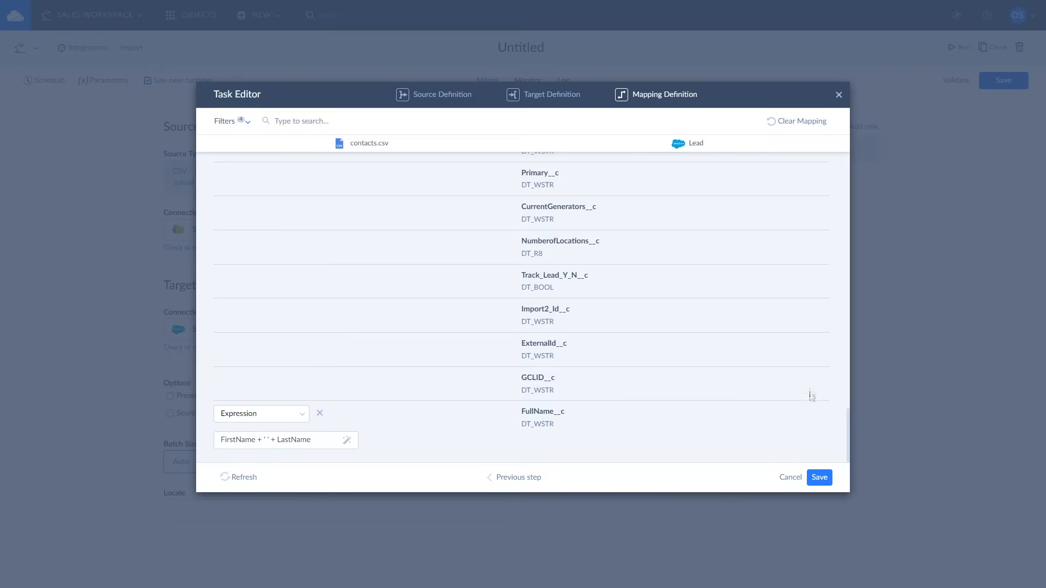
left_click(820, 477)
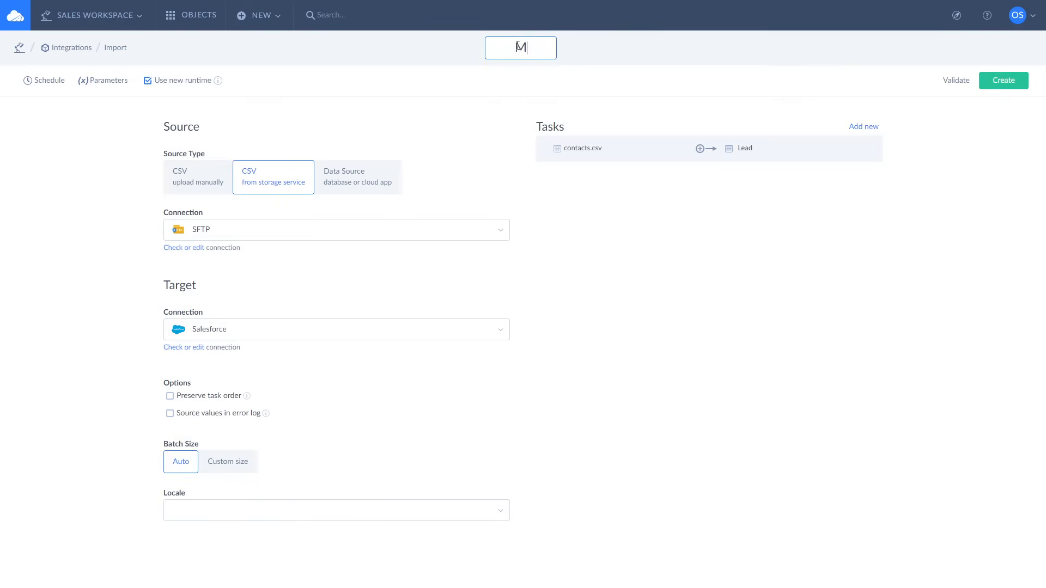
Name the integration My Import and create it.
type("My Import")
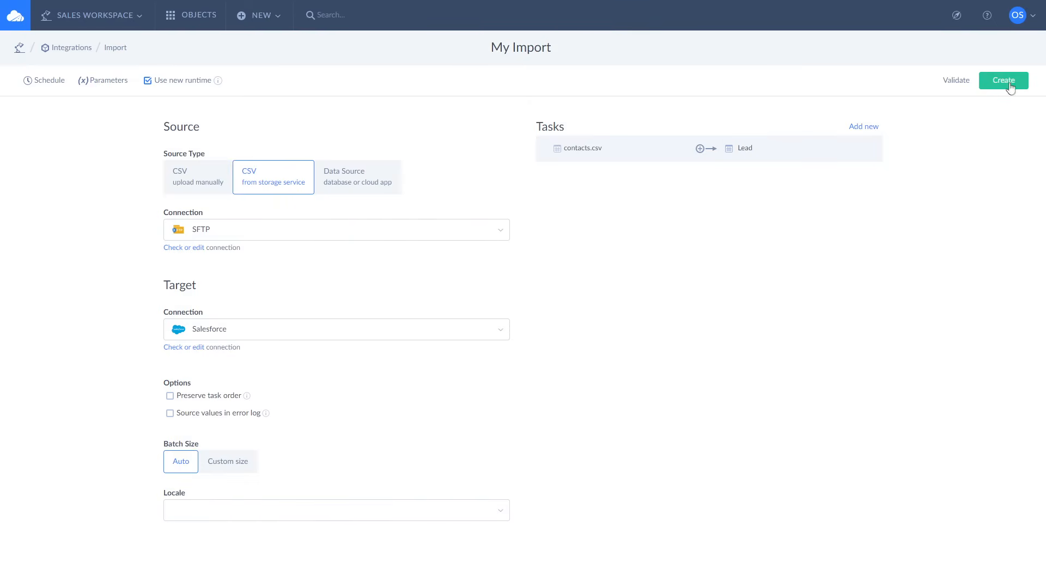
left_click(1002, 80)
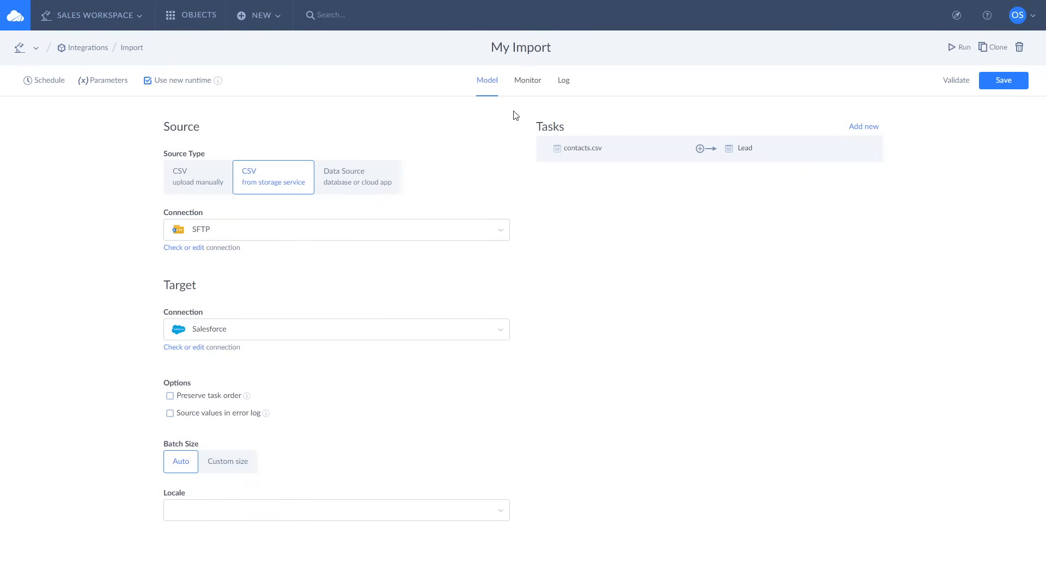
Schedule the import to recur every day at 08:00.
left_click(48, 79)
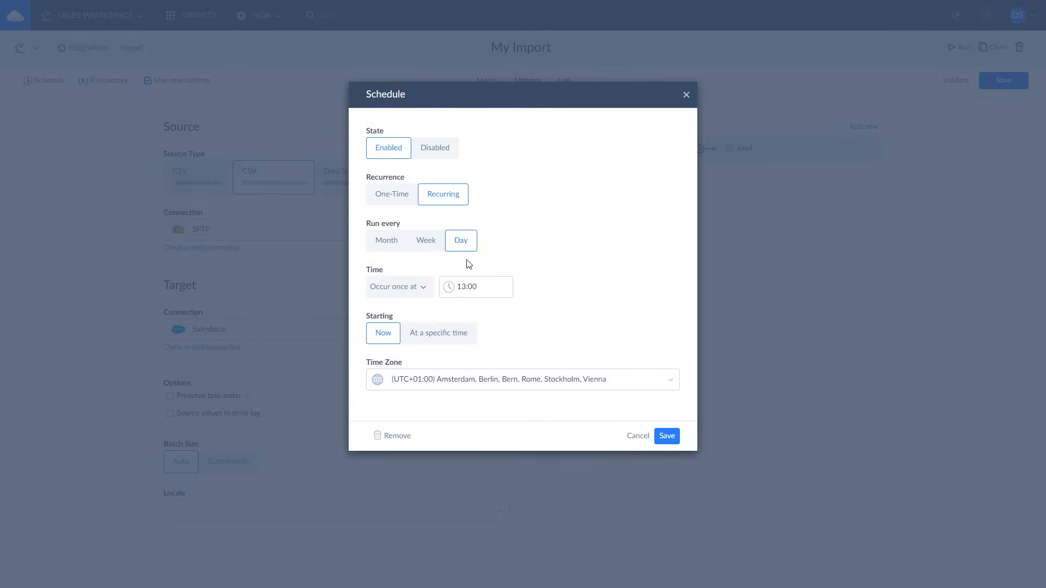
left_click(475, 287)
type("08")
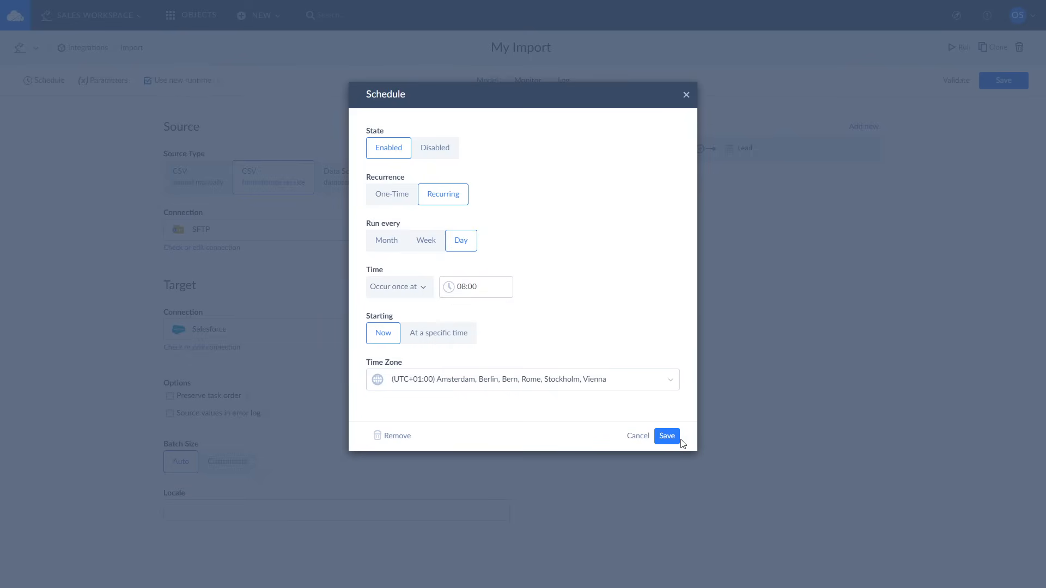
left_click(665, 435)
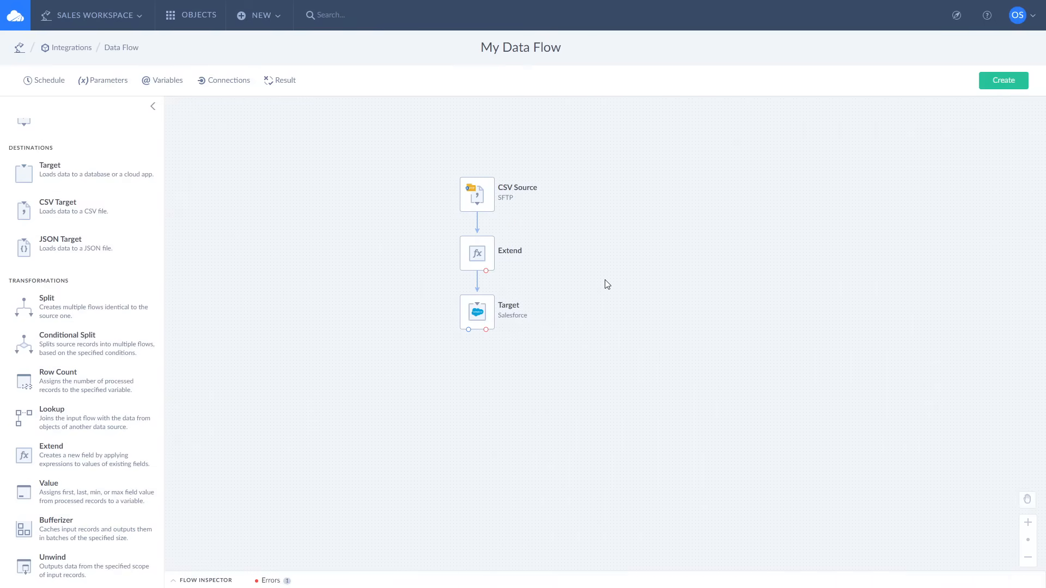
Review the CSV source, Extend (FullName) and Salesforce Lead insert target settings in My Data Flow.
left_click(476, 194)
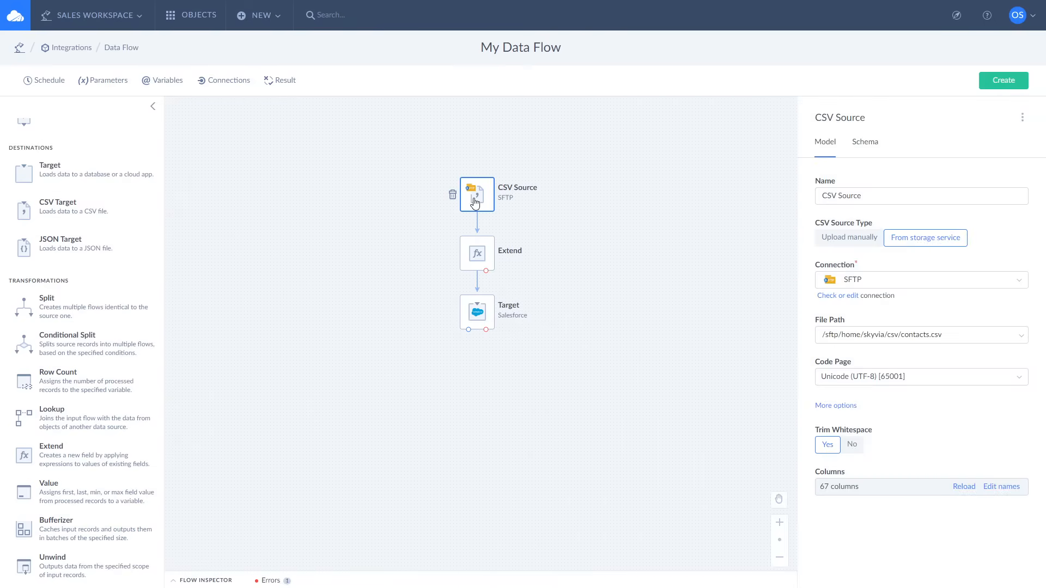
left_click(476, 252)
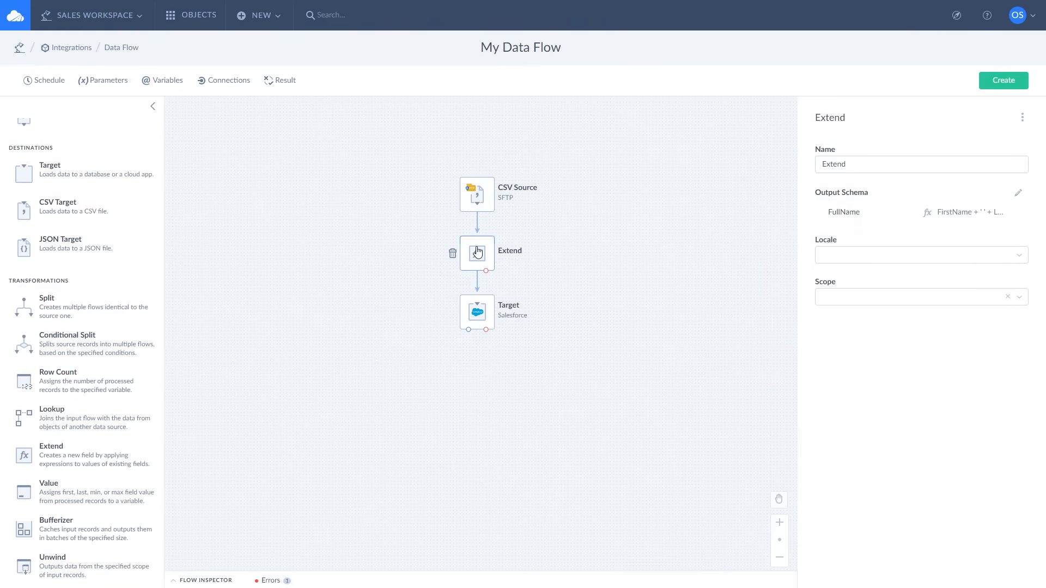
left_click(476, 253)
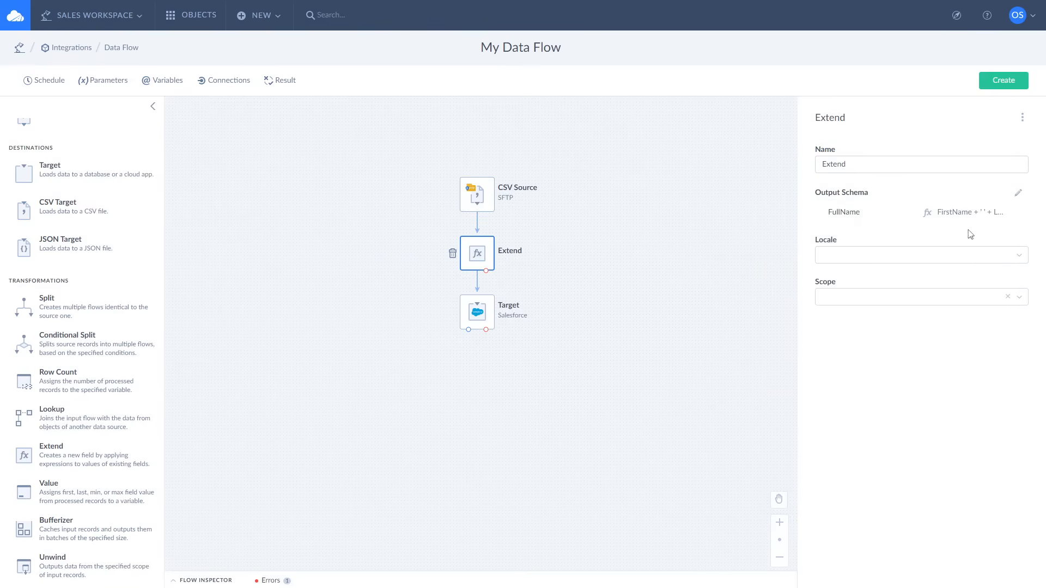
left_click(476, 313)
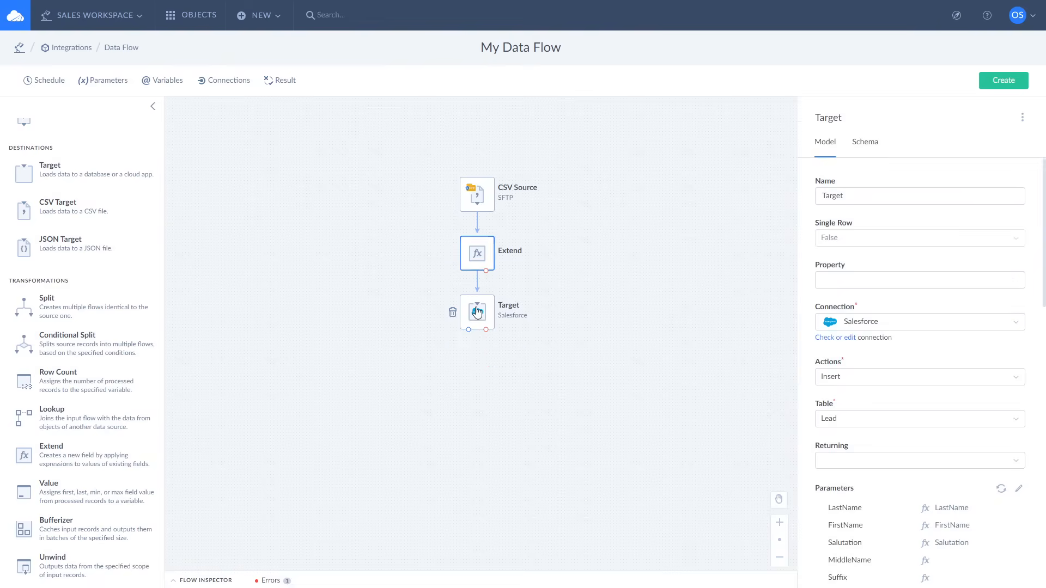
left_click(477, 312)
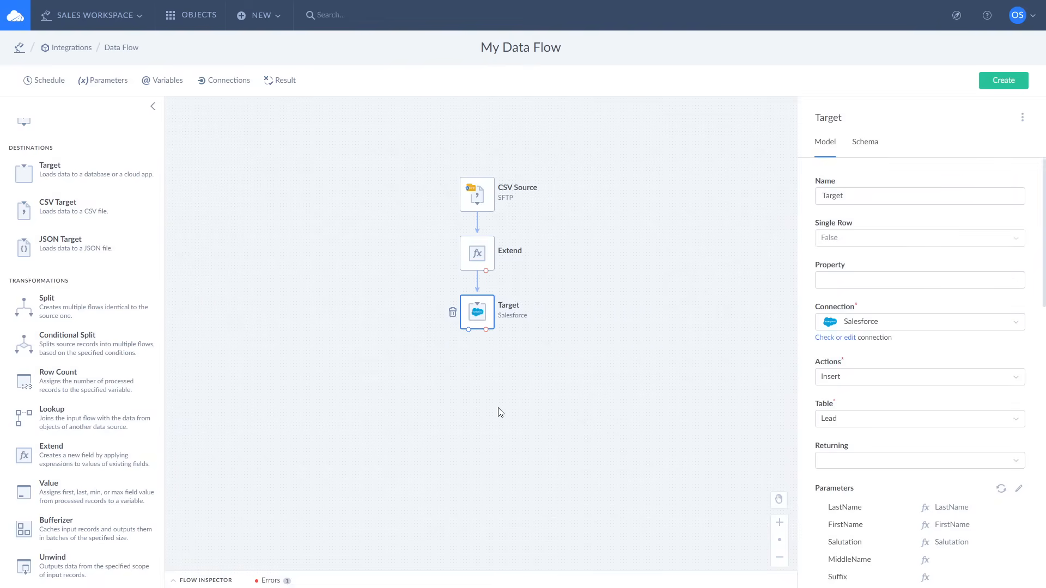